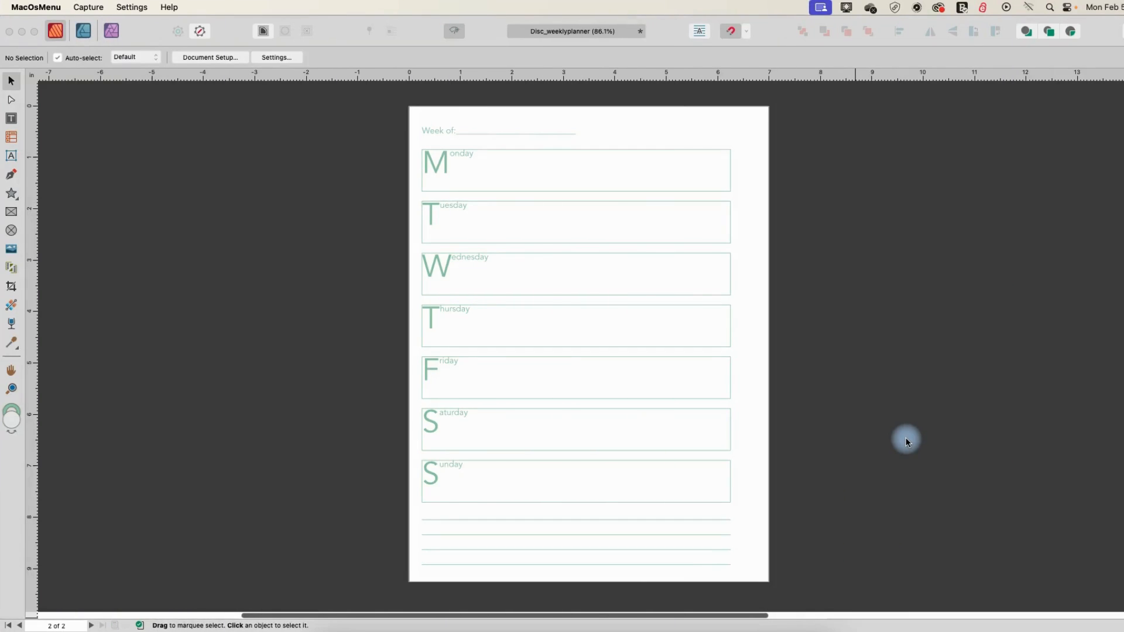
{"action": "mouse_move", "coordinate": [903, 411]}
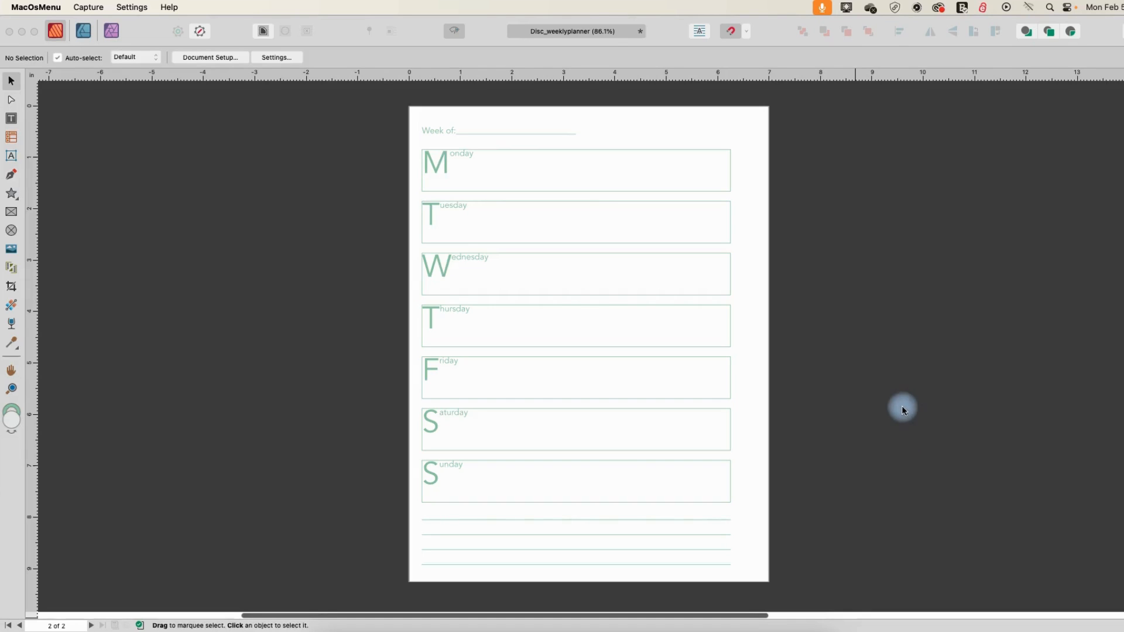
{"action": "mouse_move", "coordinate": [931, 367]}
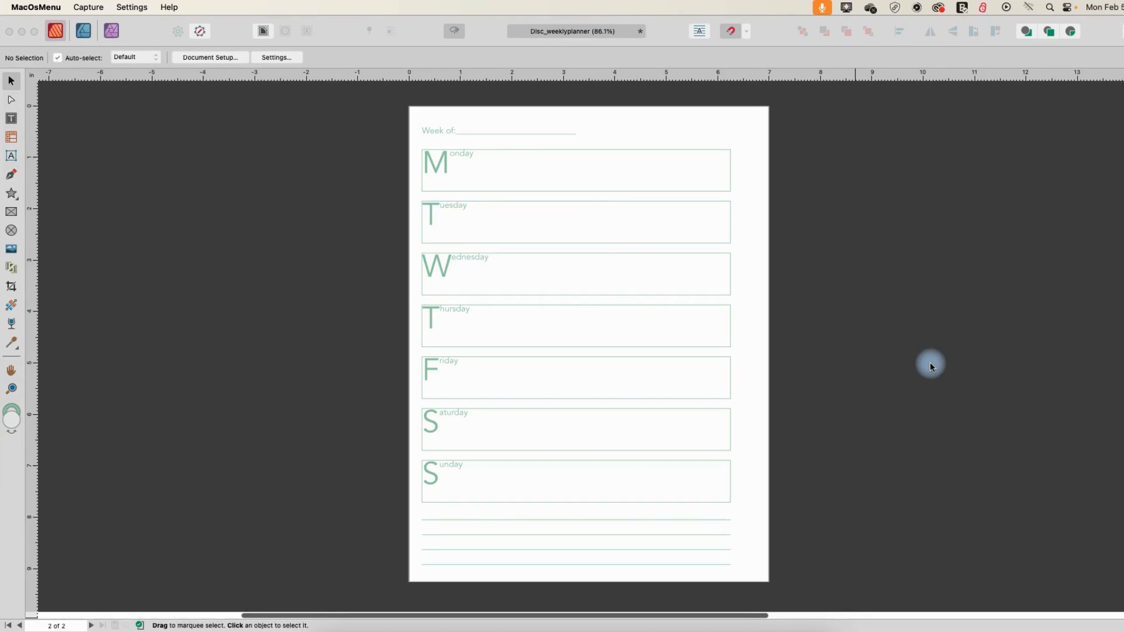
{"action": "mouse_move", "coordinate": [480, 175]}
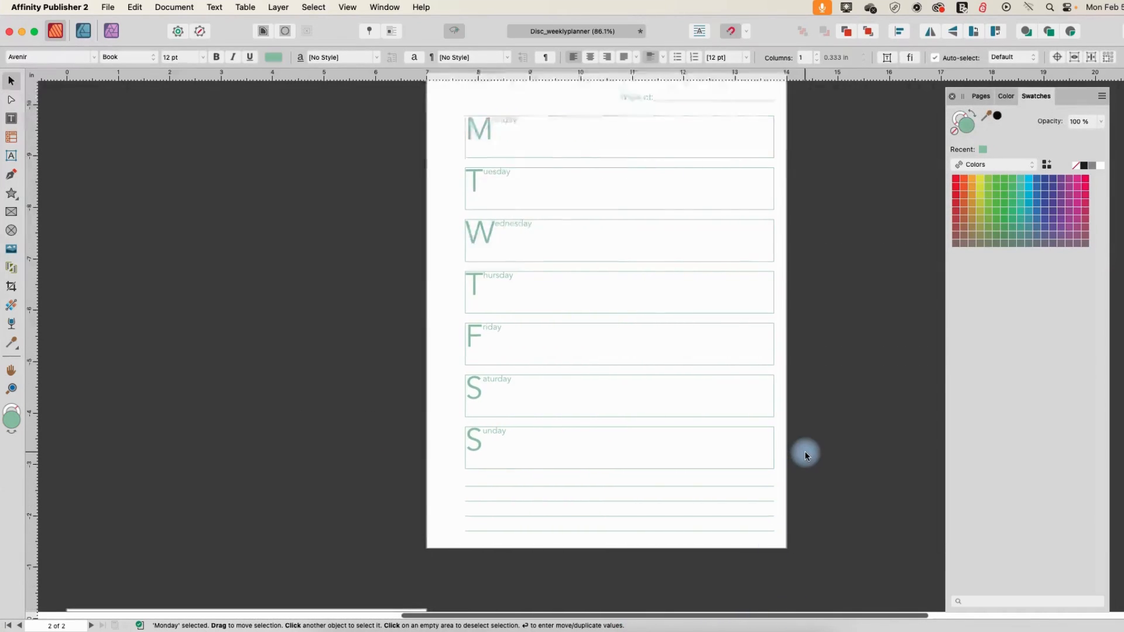
Step: Select every text frame by type and change their font from Avenir to Charter
{"action": "scroll", "scroll_direction": "down", "scroll_amount": 3}
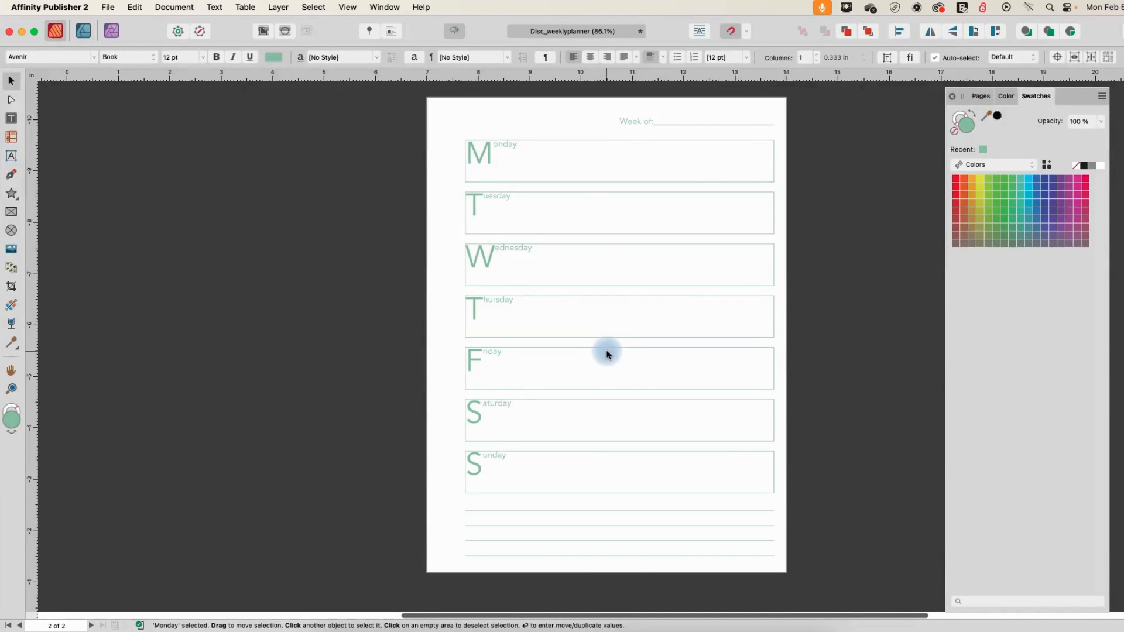
{"action": "mouse_move", "coordinate": [652, 192]}
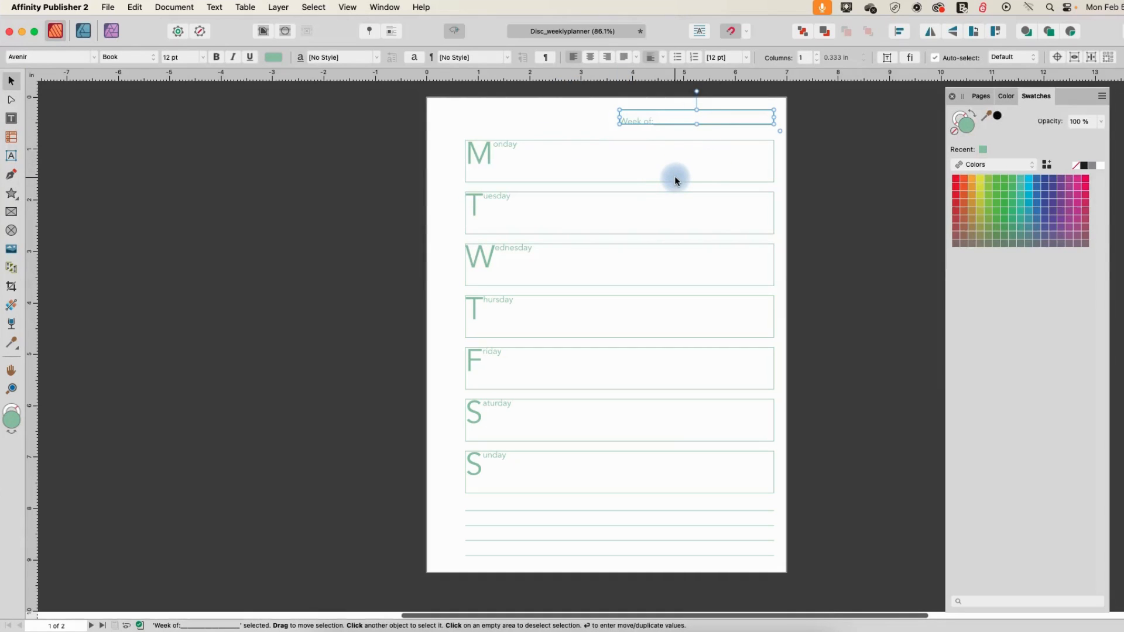
{"action": "mouse_move", "coordinate": [313, 7]}
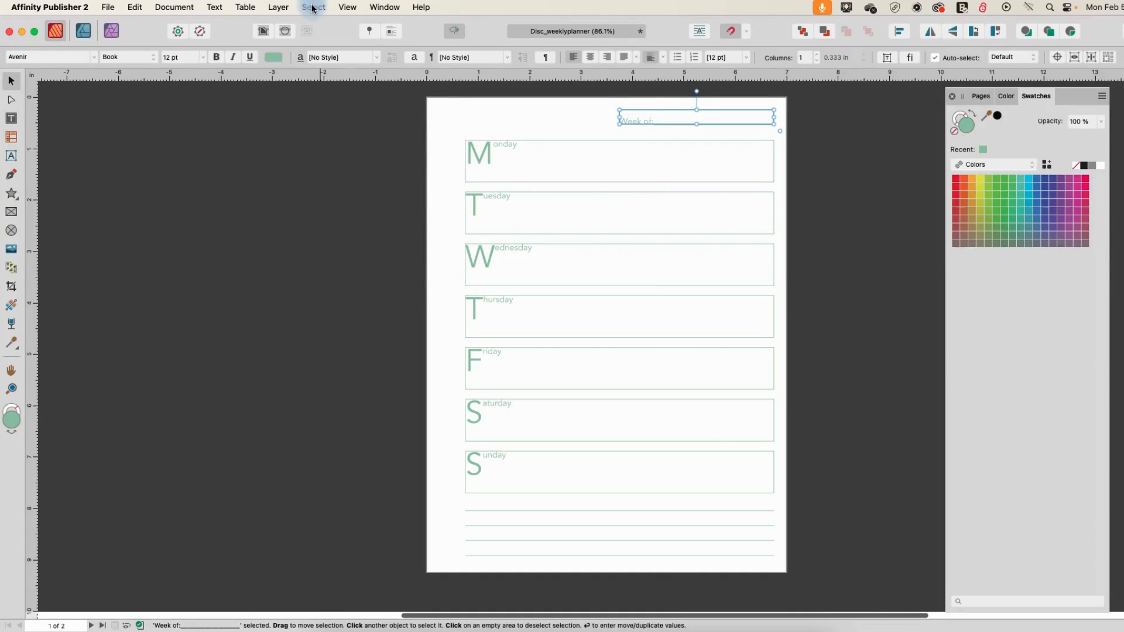
{"action": "left_click", "coordinate": [313, 7]}
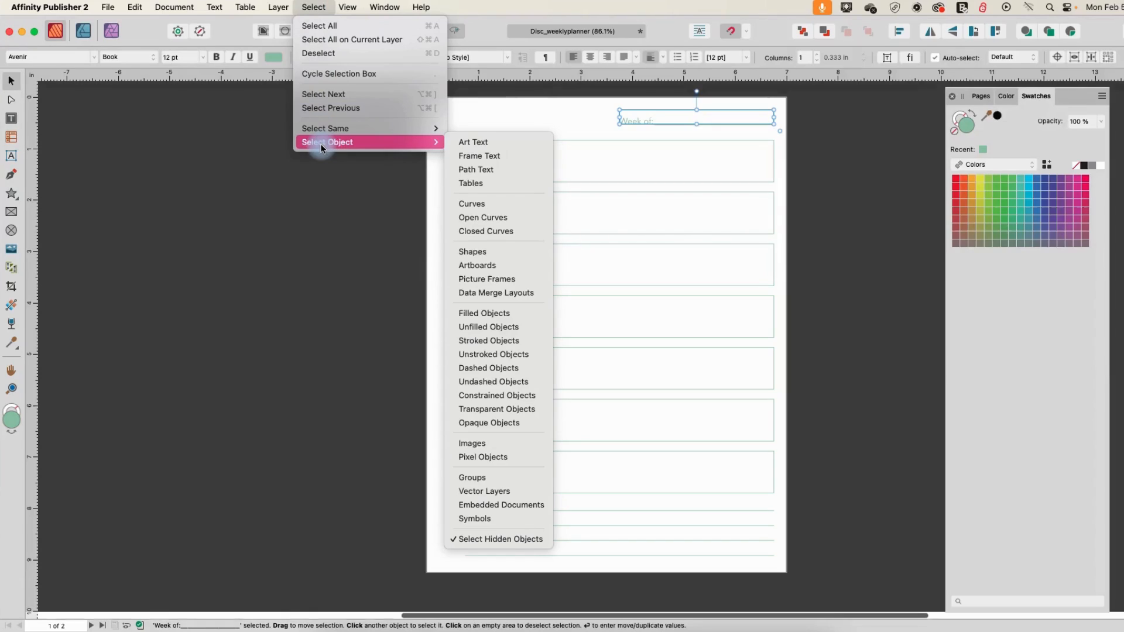
{"action": "mouse_move", "coordinate": [479, 155]}
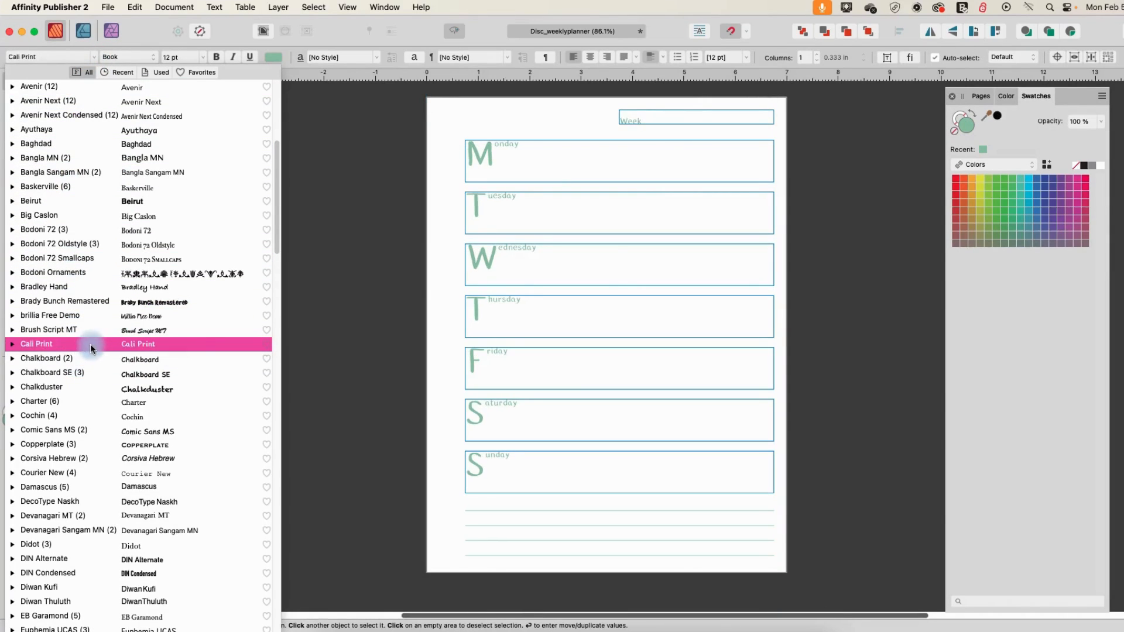
{"action": "left_click", "coordinate": [39, 400]}
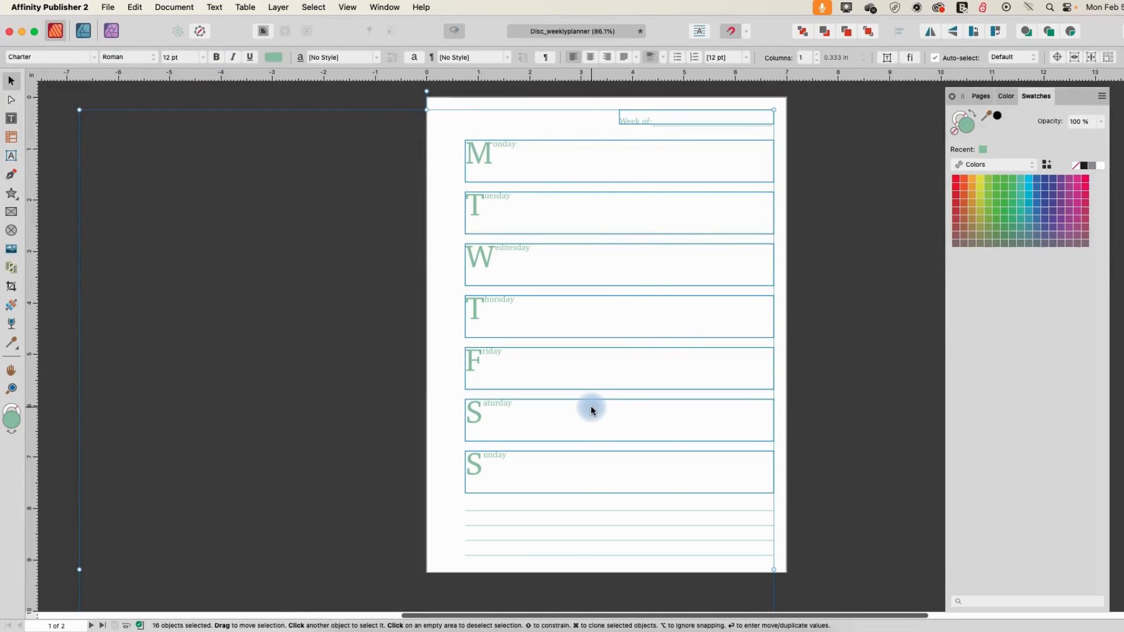
{"action": "mouse_move", "coordinate": [821, 384]}
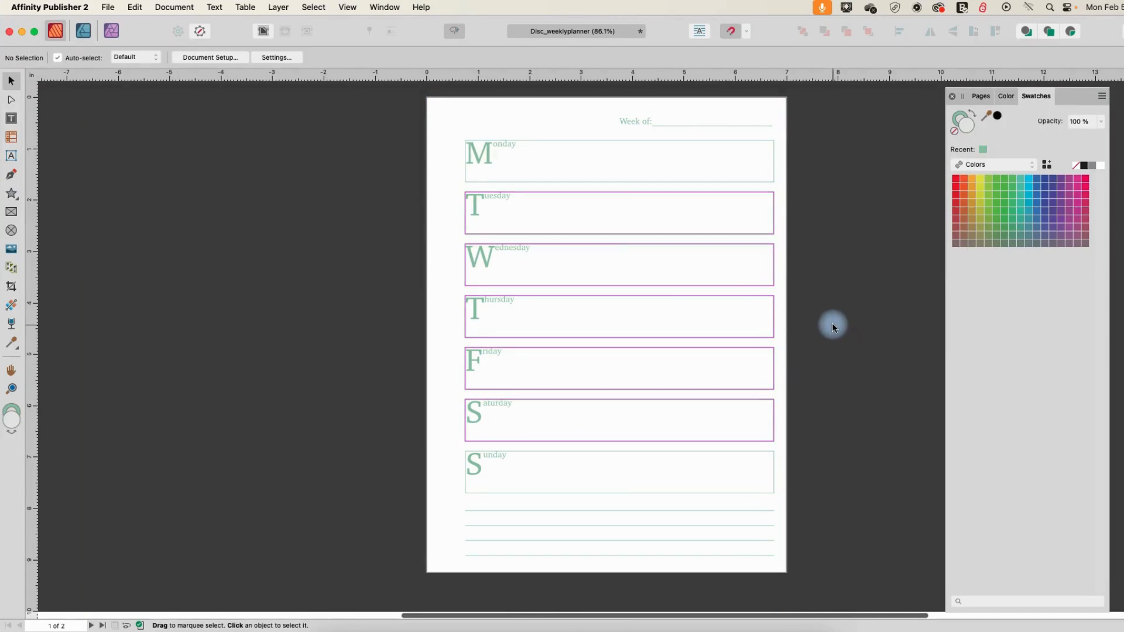
{"action": "scroll", "scroll_direction": "down", "scroll_amount": 3}
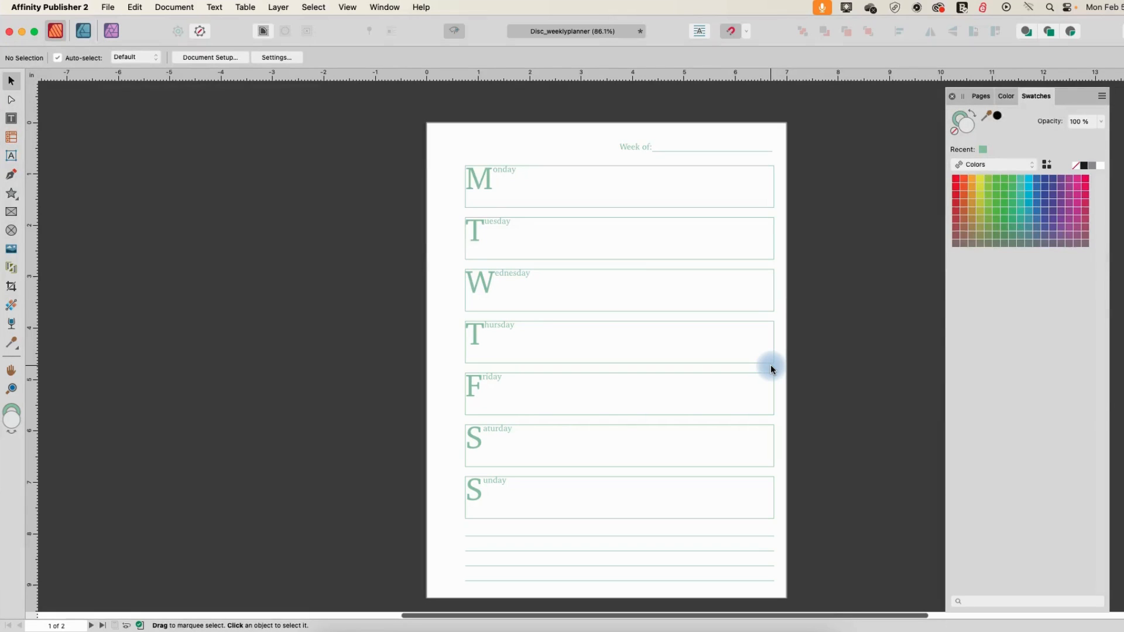
{"action": "mouse_move", "coordinate": [316, 157]}
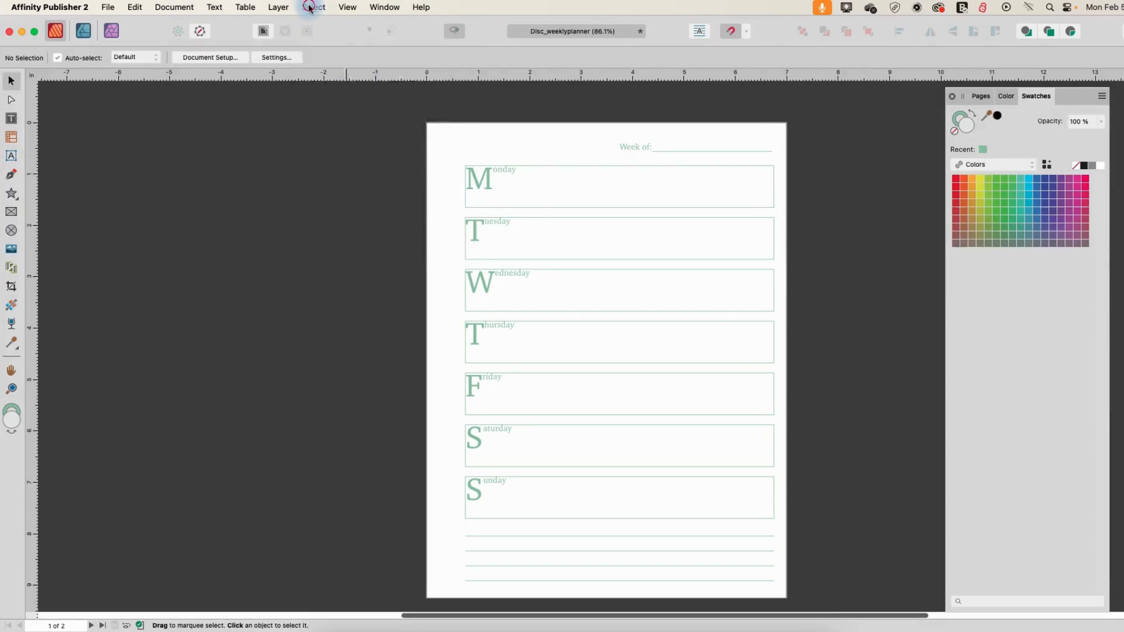
{"action": "left_click", "coordinate": [313, 7]}
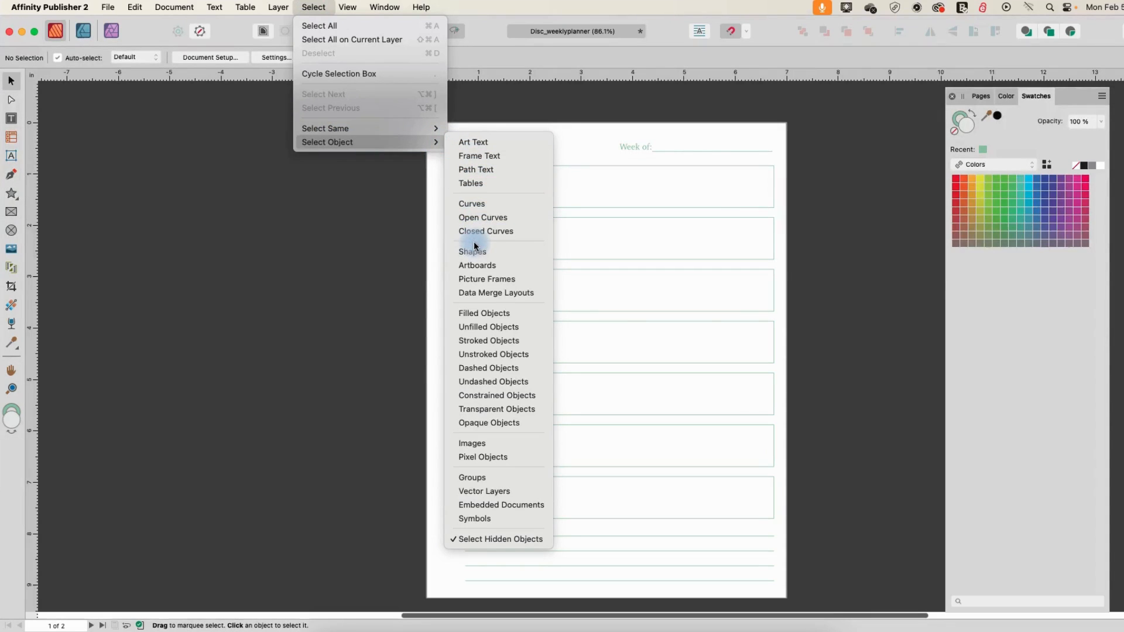
{"action": "mouse_move", "coordinate": [472, 251]}
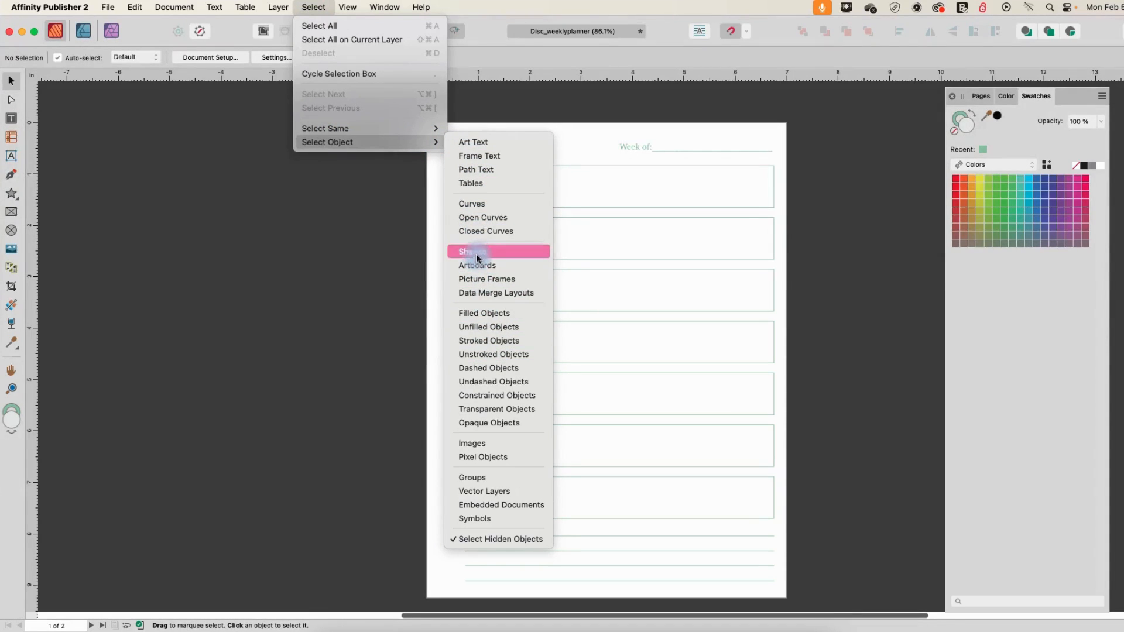
{"action": "left_click", "coordinate": [472, 251]}
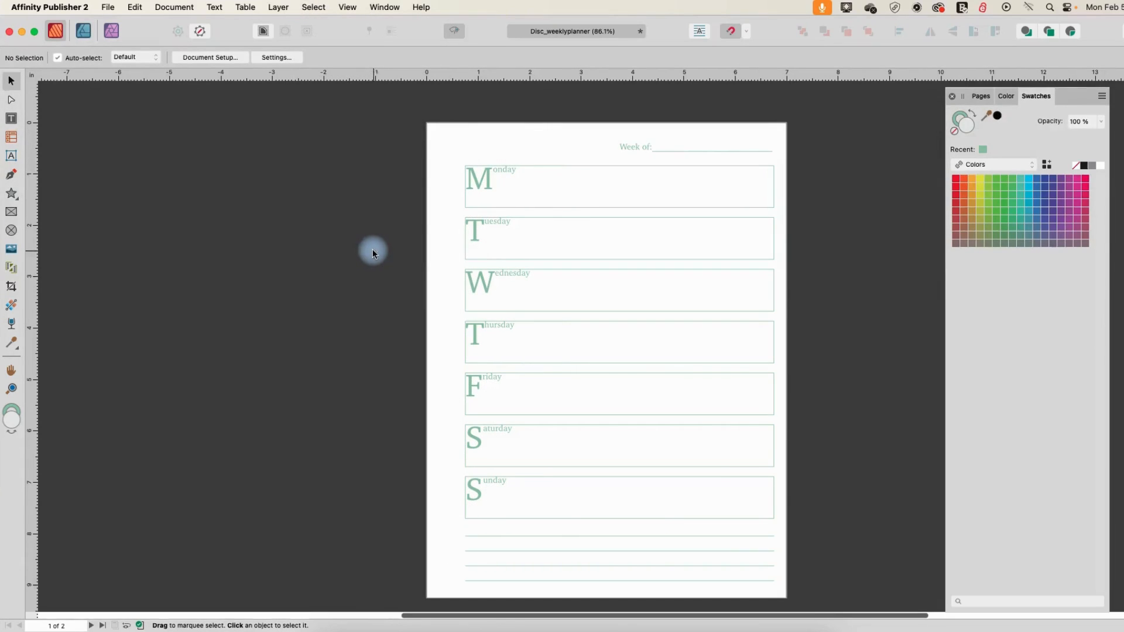
{"action": "left_click", "coordinate": [618, 186]}
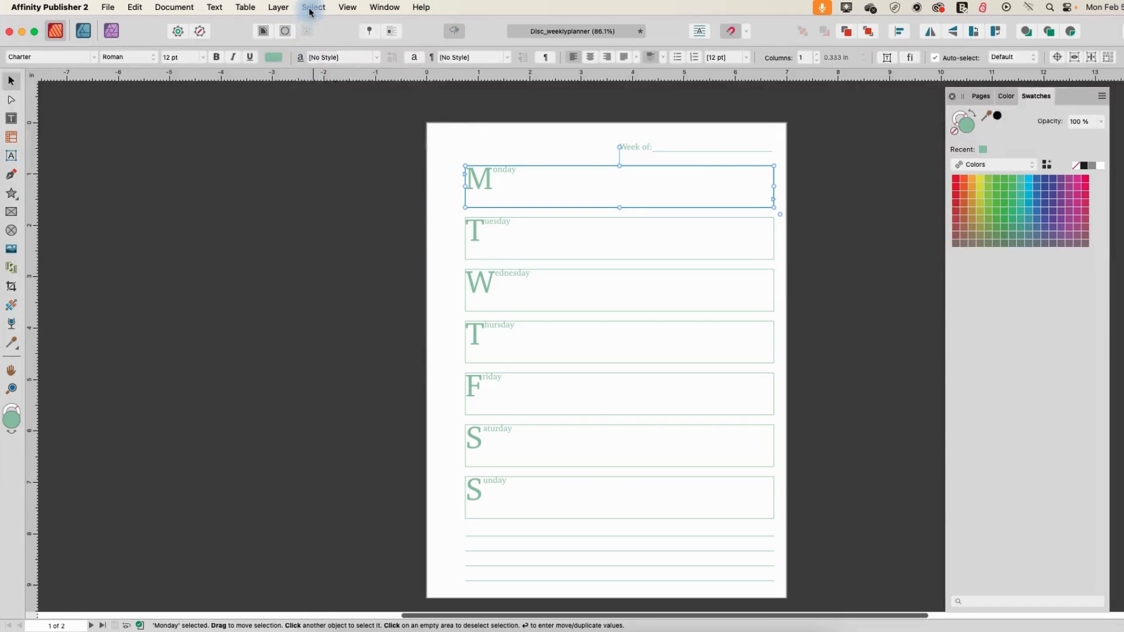
{"action": "left_click", "coordinate": [312, 7]}
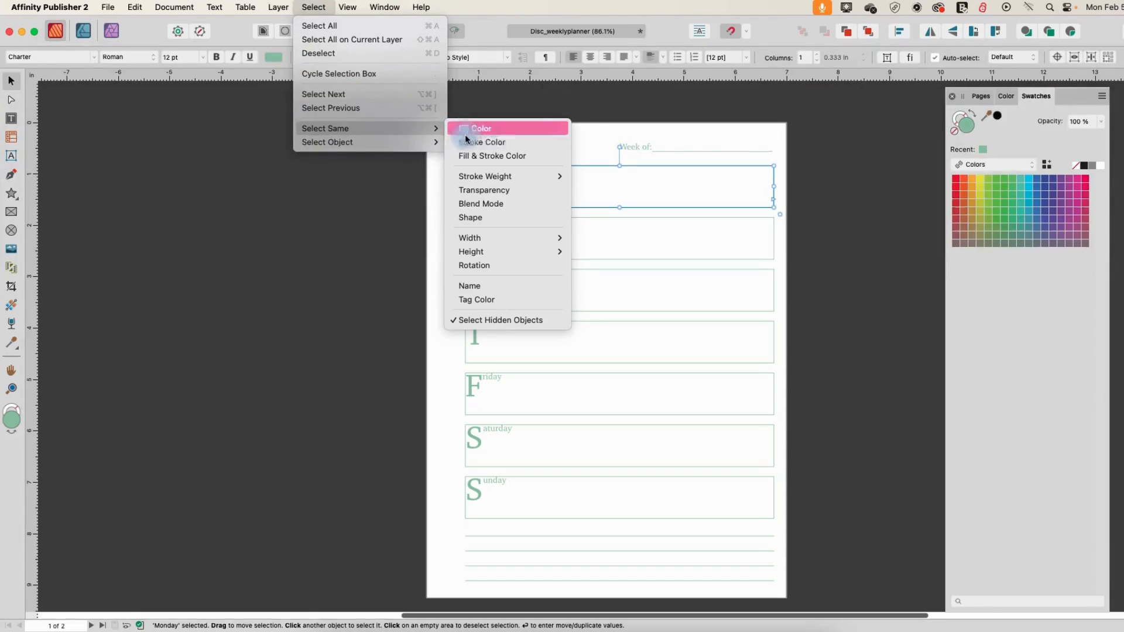
{"action": "mouse_move", "coordinate": [491, 156]}
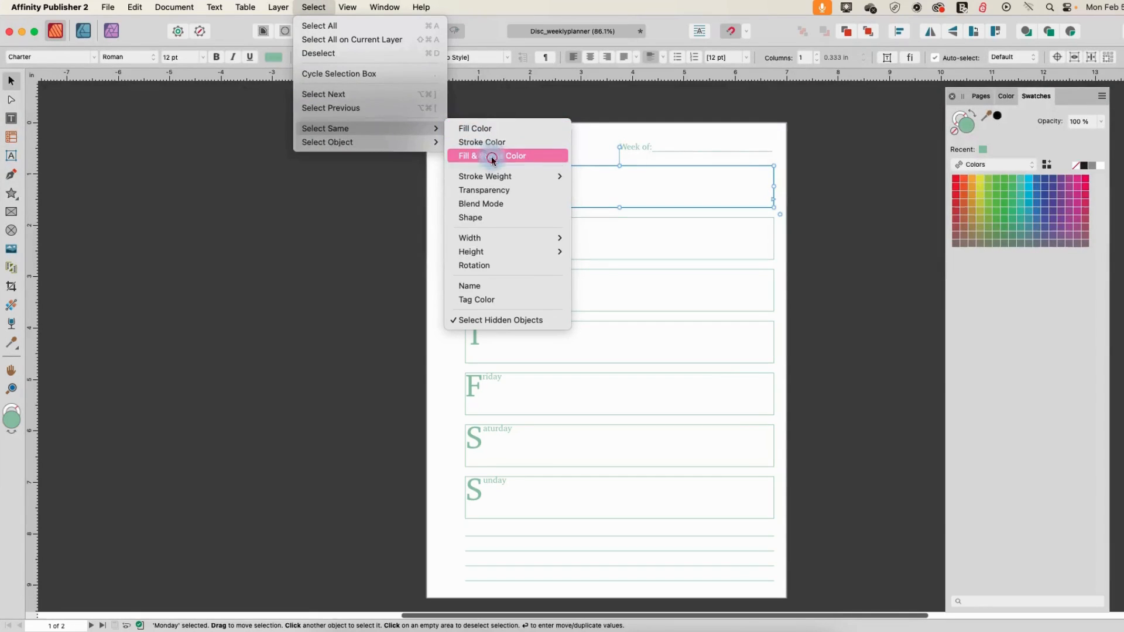
{"action": "left_click", "coordinate": [507, 156]}
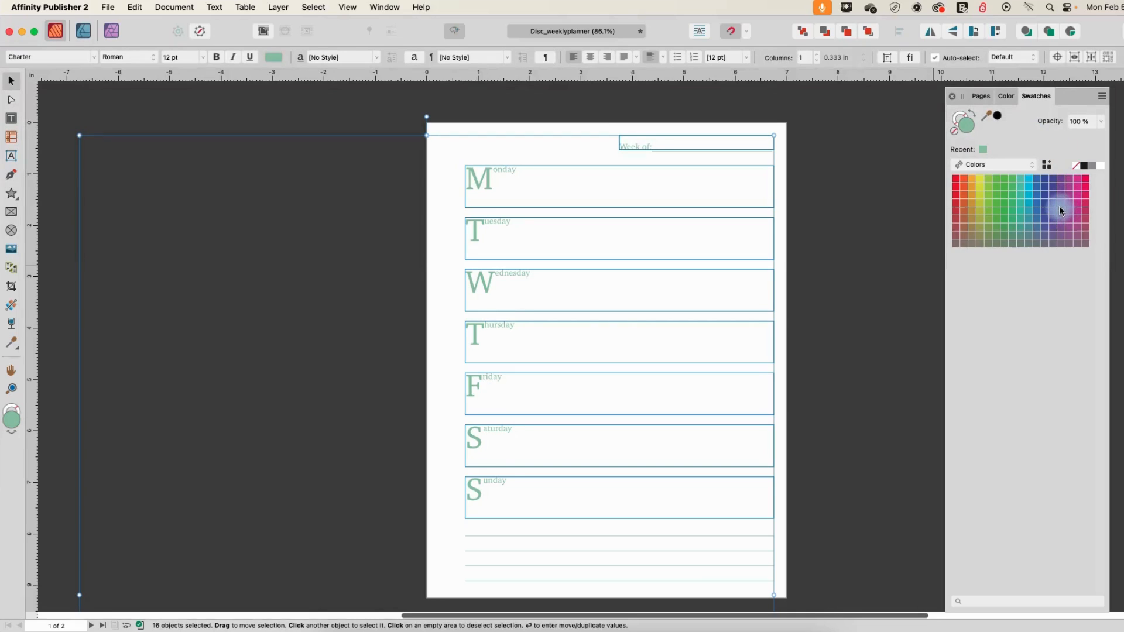
{"action": "left_click", "coordinate": [1061, 214]}
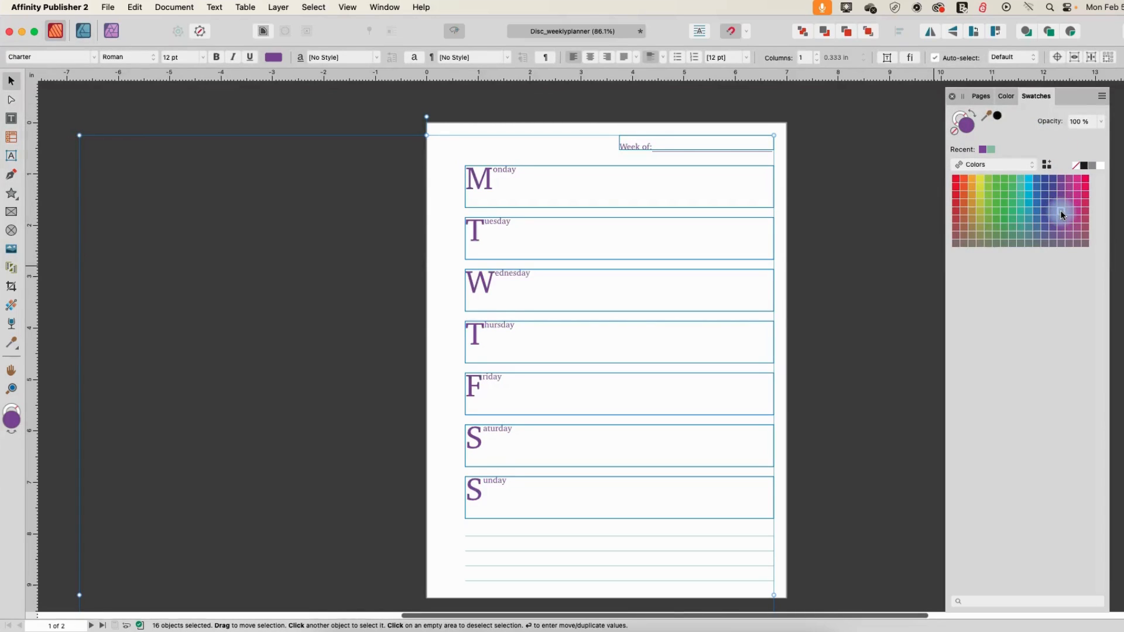
{"action": "left_click", "coordinate": [816, 256]}
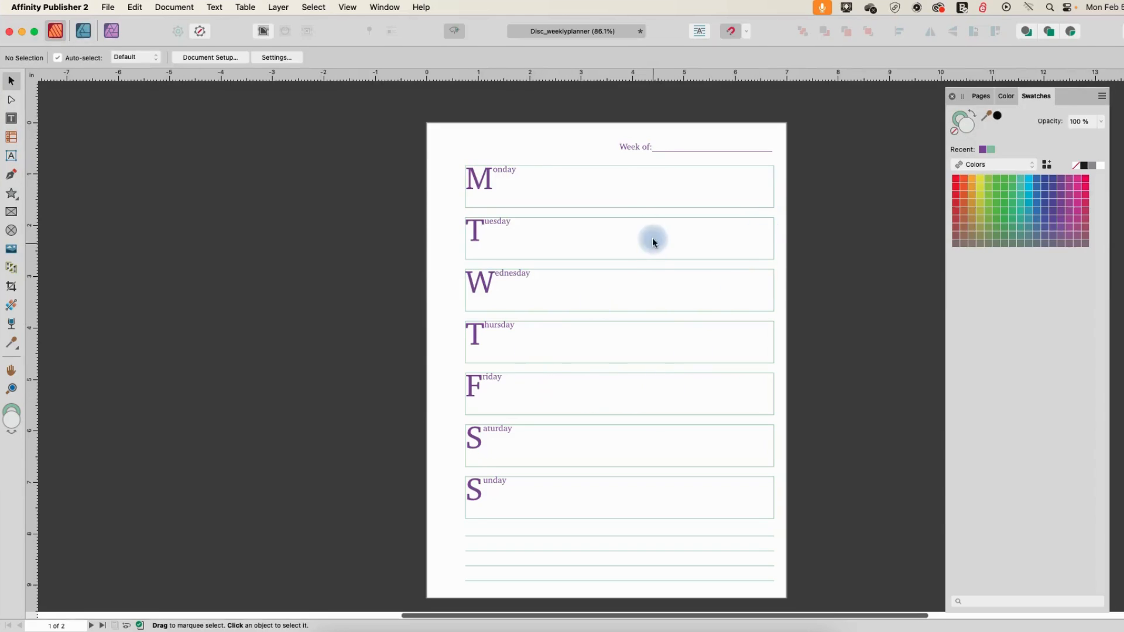
{"action": "mouse_move", "coordinate": [652, 148]}
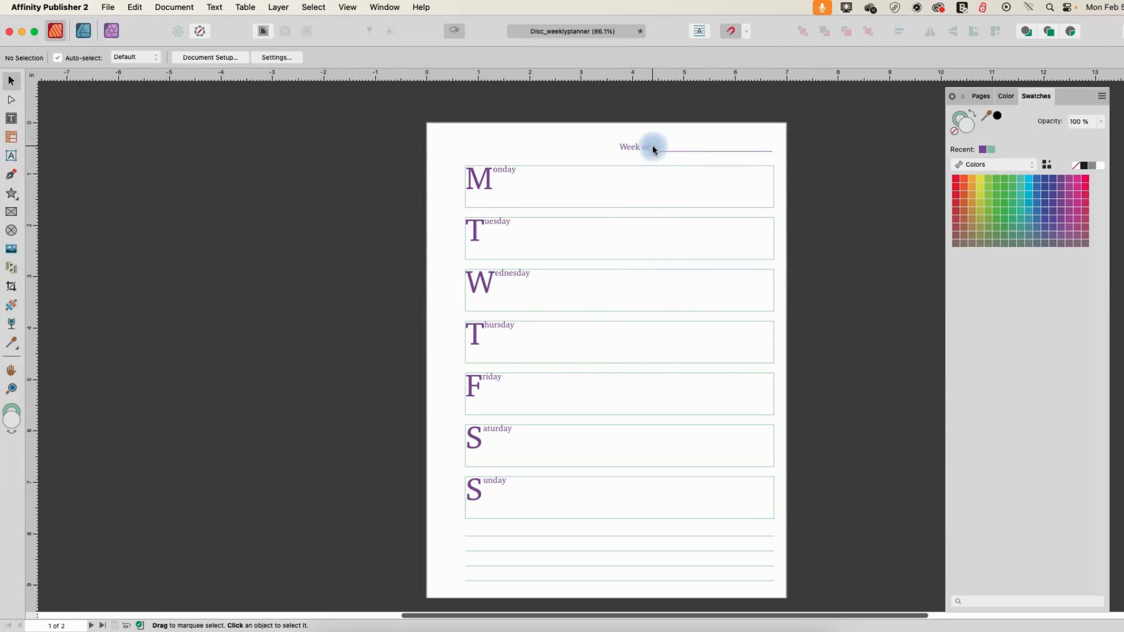
{"action": "mouse_move", "coordinate": [650, 204]}
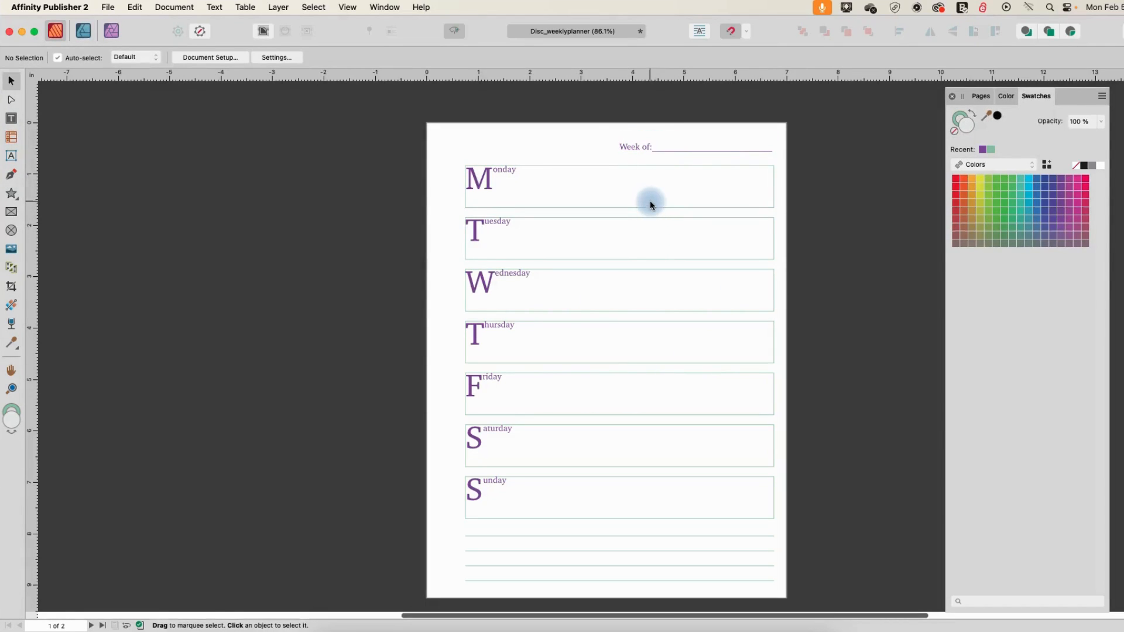
{"action": "mouse_move", "coordinate": [569, 549]}
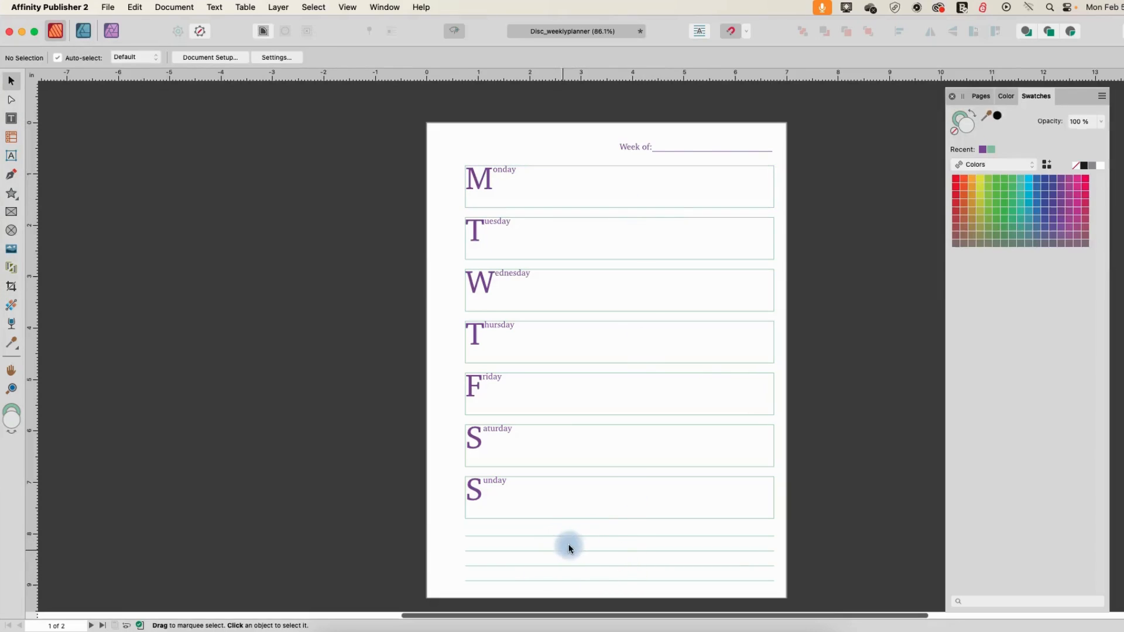
{"action": "mouse_move", "coordinate": [689, 154]}
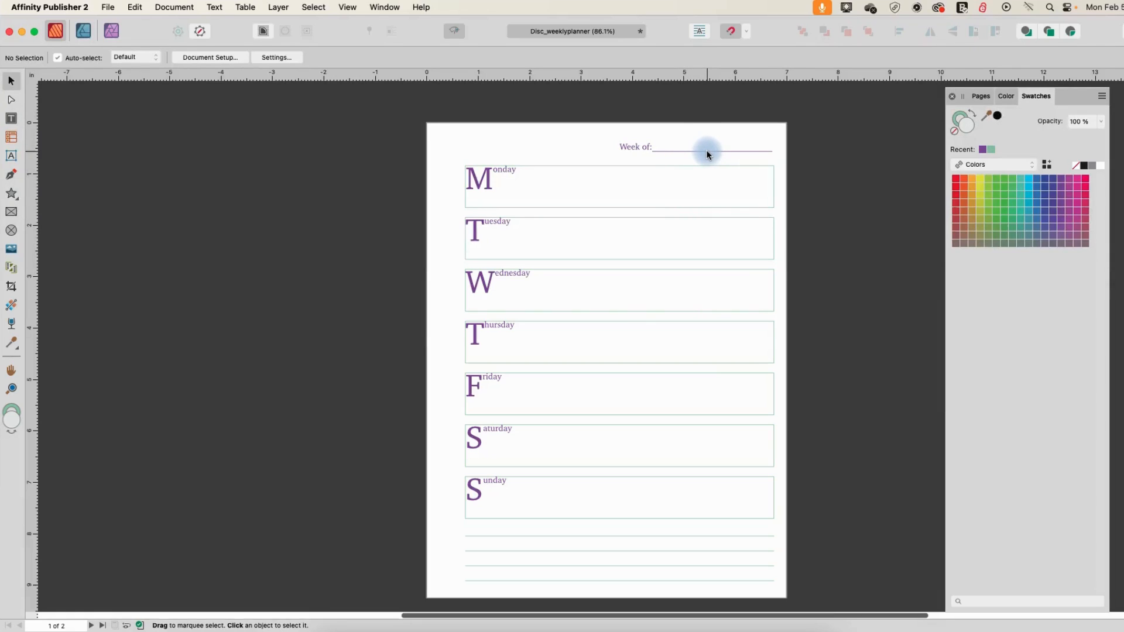
{"action": "mouse_move", "coordinate": [763, 153]}
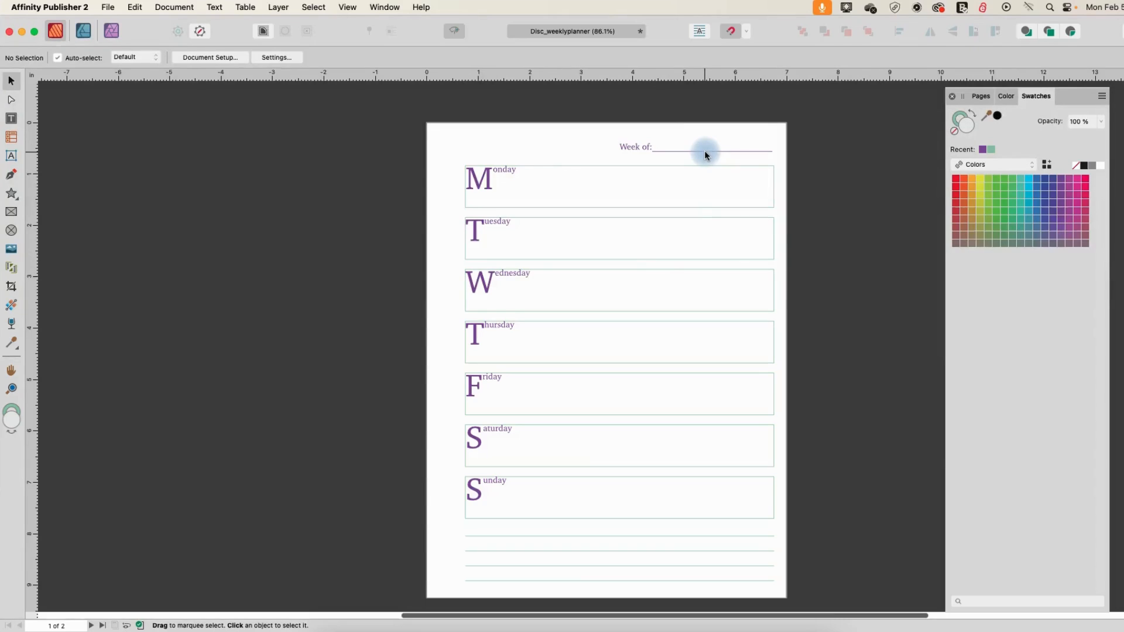
Step: Select all ruled lines sharing the same stroke colour and make them purple
{"action": "left_click", "coordinate": [559, 568]}
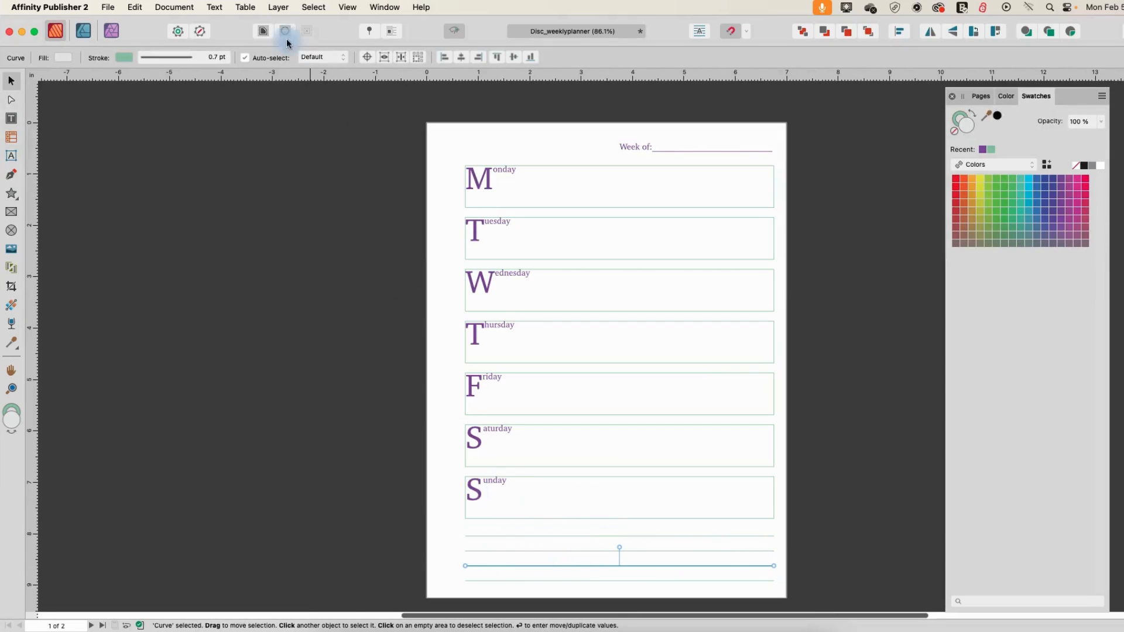
{"action": "left_click", "coordinate": [313, 7]}
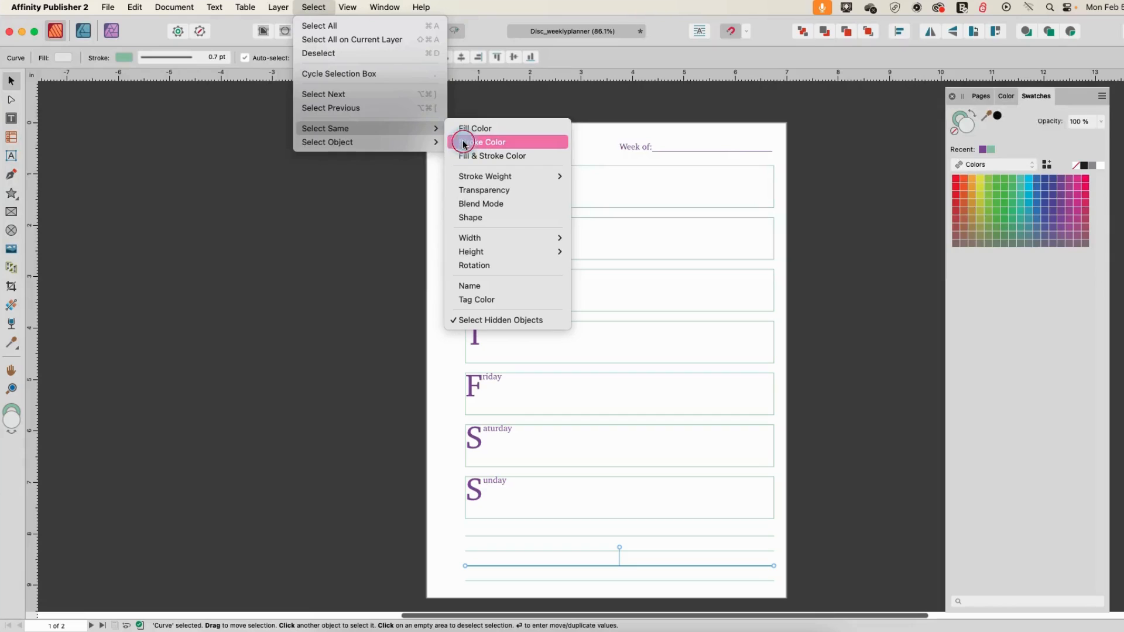
{"action": "left_click", "coordinate": [485, 141]}
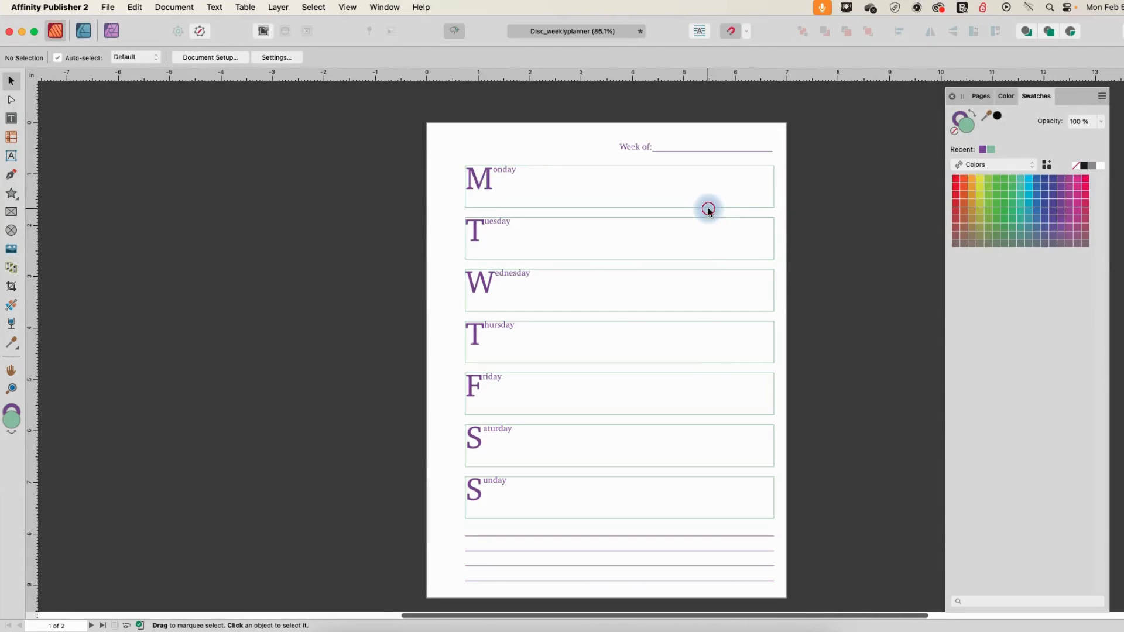
{"action": "left_click", "coordinate": [708, 208]}
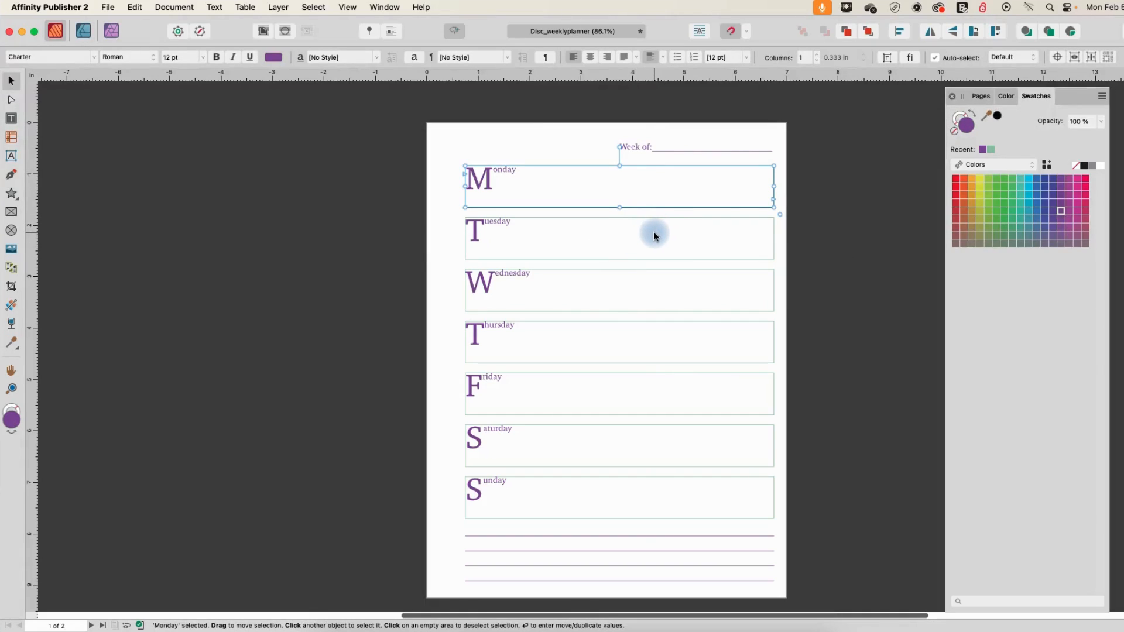
{"action": "mouse_move", "coordinate": [875, 232]}
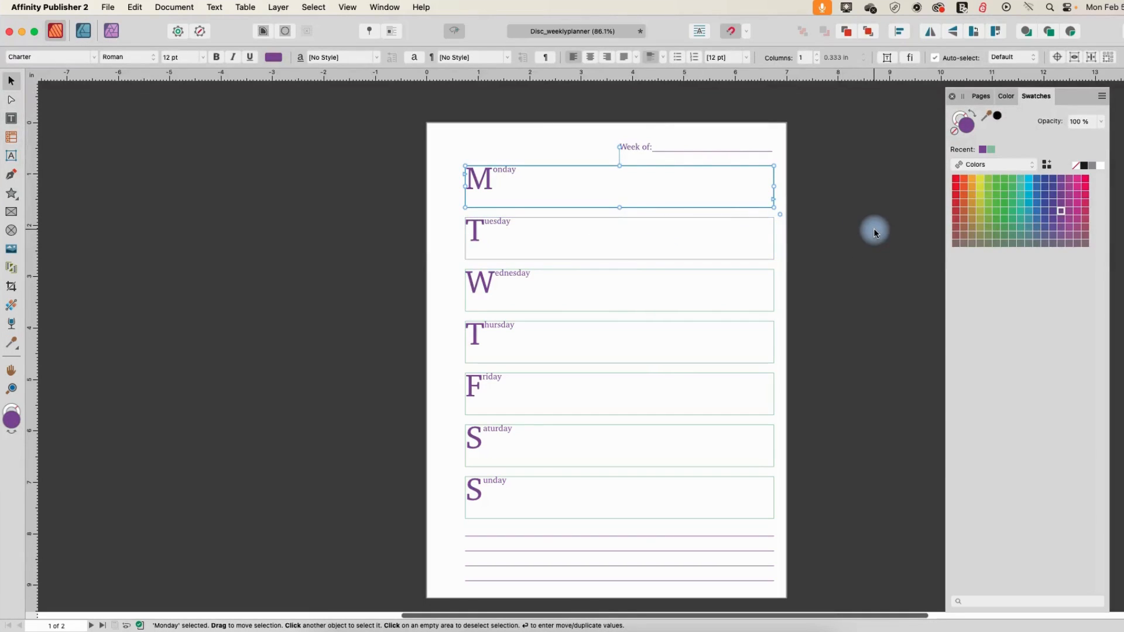
{"action": "mouse_move", "coordinate": [853, 132]}
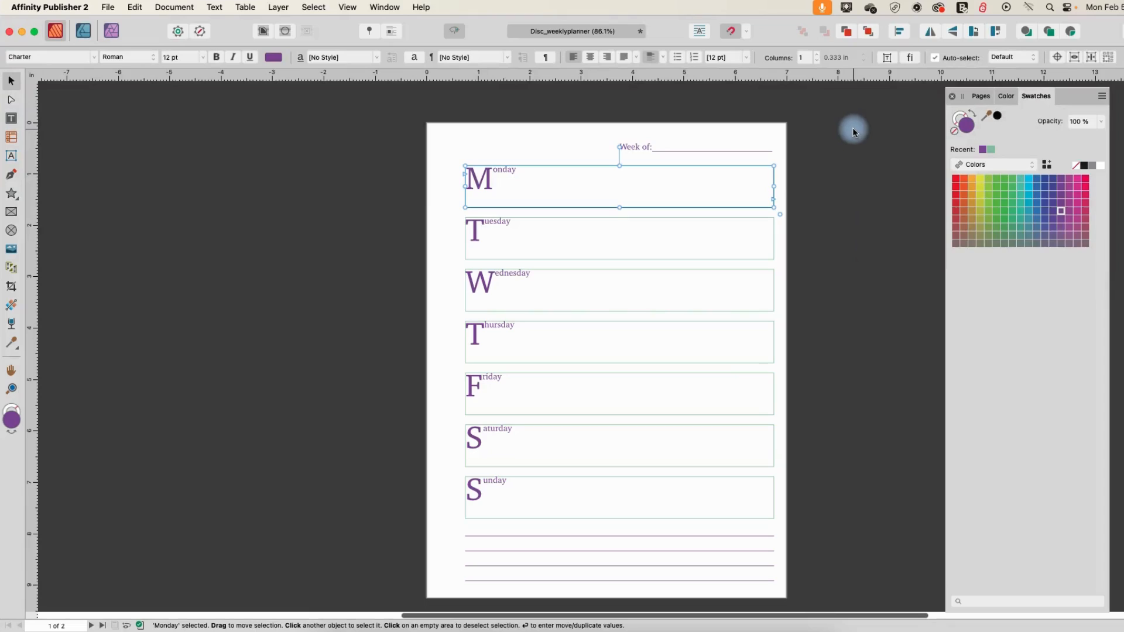
{"action": "mouse_move", "coordinate": [850, 132]}
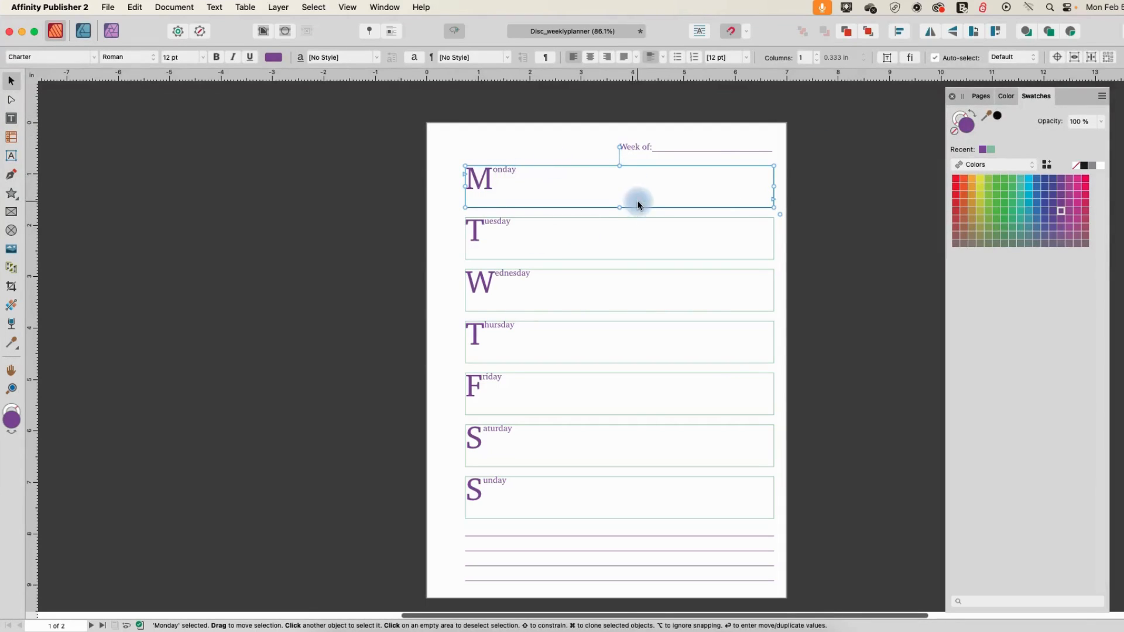
{"action": "mouse_move", "coordinate": [527, 173]}
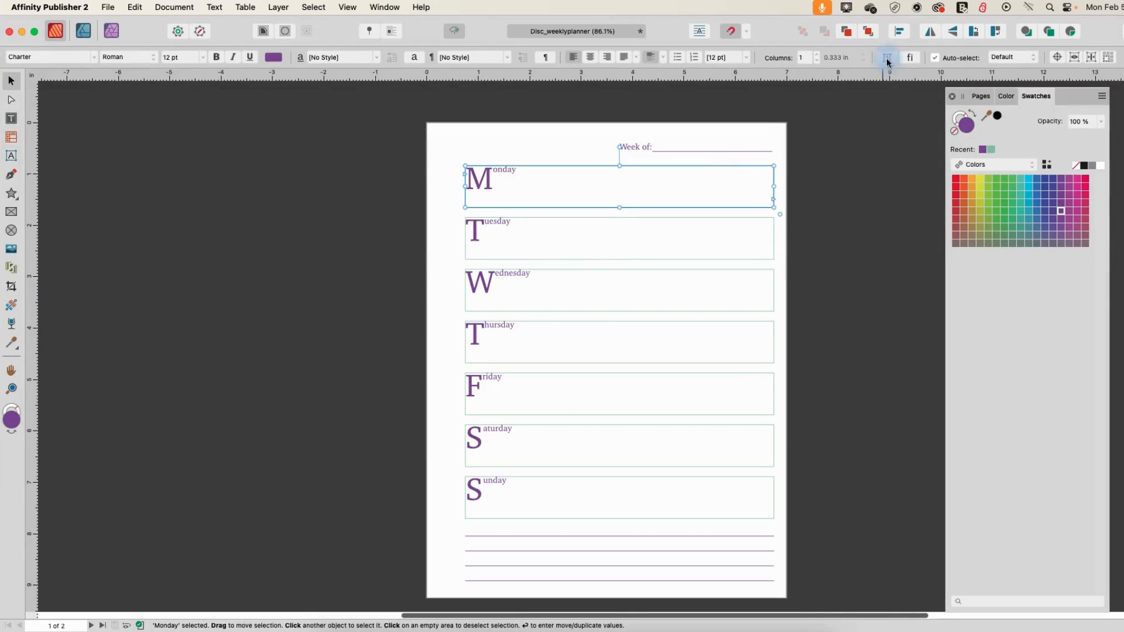
Step: Select all boxes with the day box's outline and stroke them with the recent purple
{"action": "left_click", "coordinate": [313, 7]}
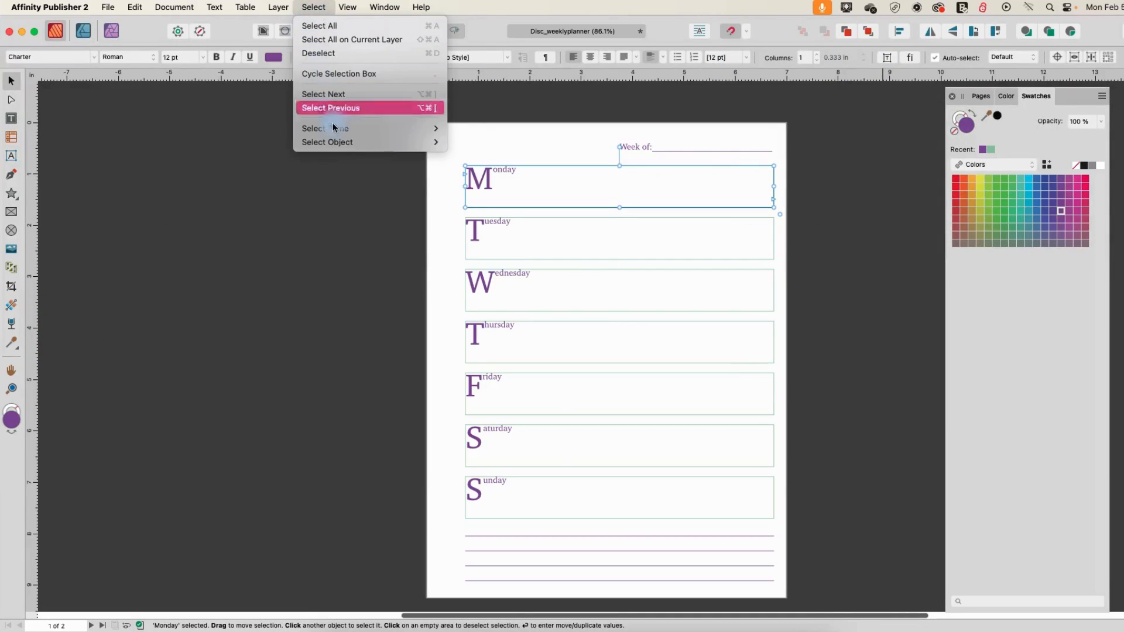
{"action": "left_click", "coordinate": [320, 25]}
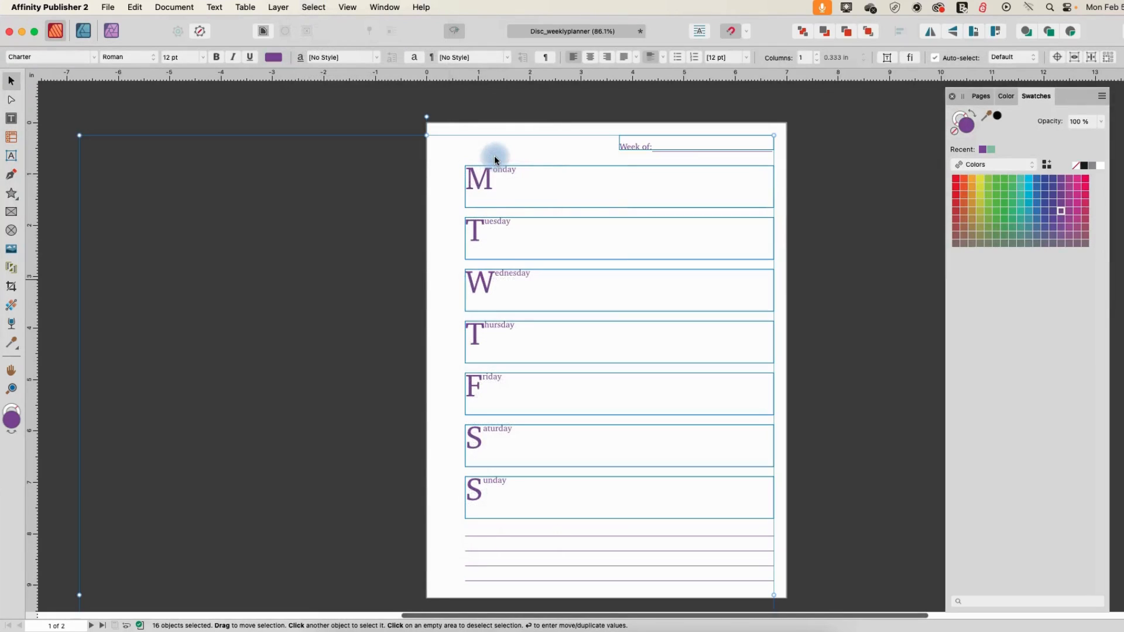
{"action": "mouse_move", "coordinate": [622, 276]}
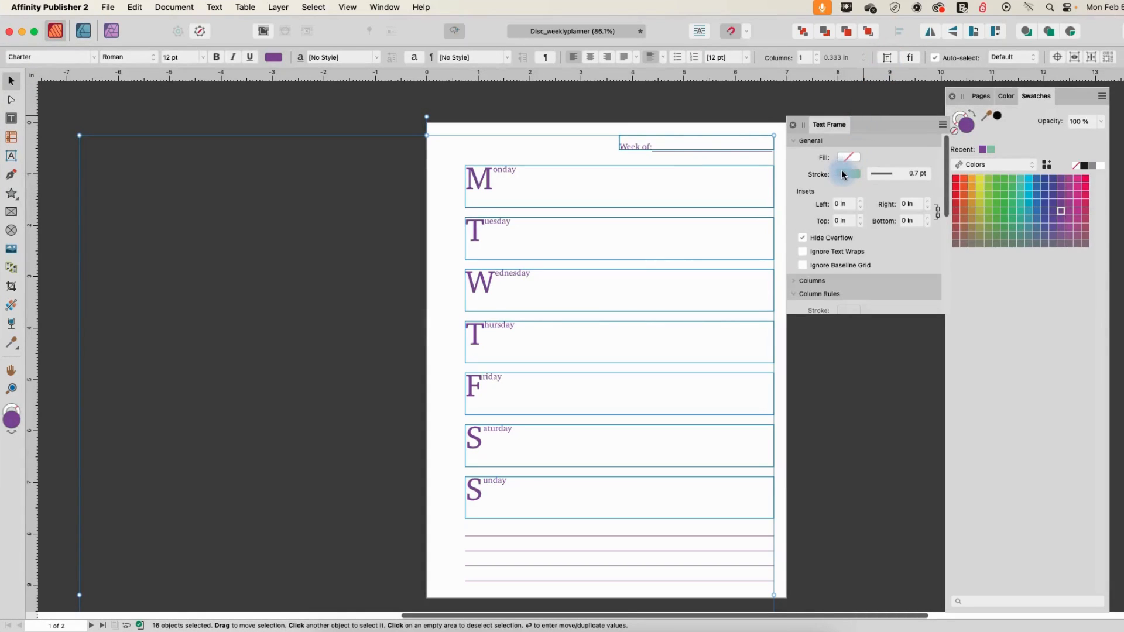
{"action": "left_click", "coordinate": [844, 173]}
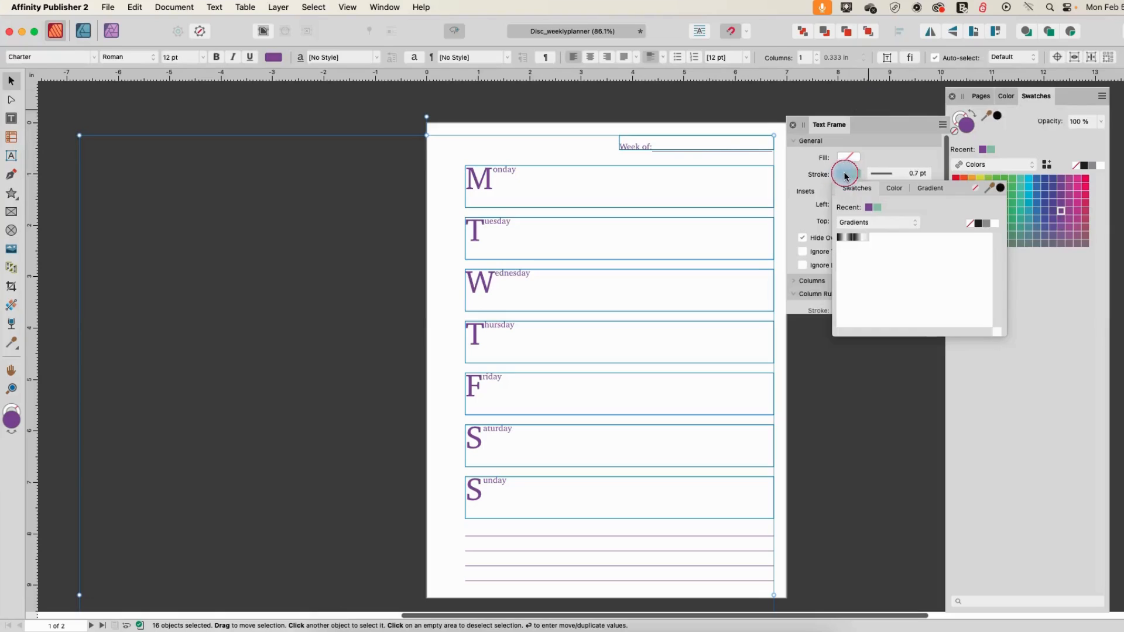
{"action": "left_click", "coordinate": [876, 207]}
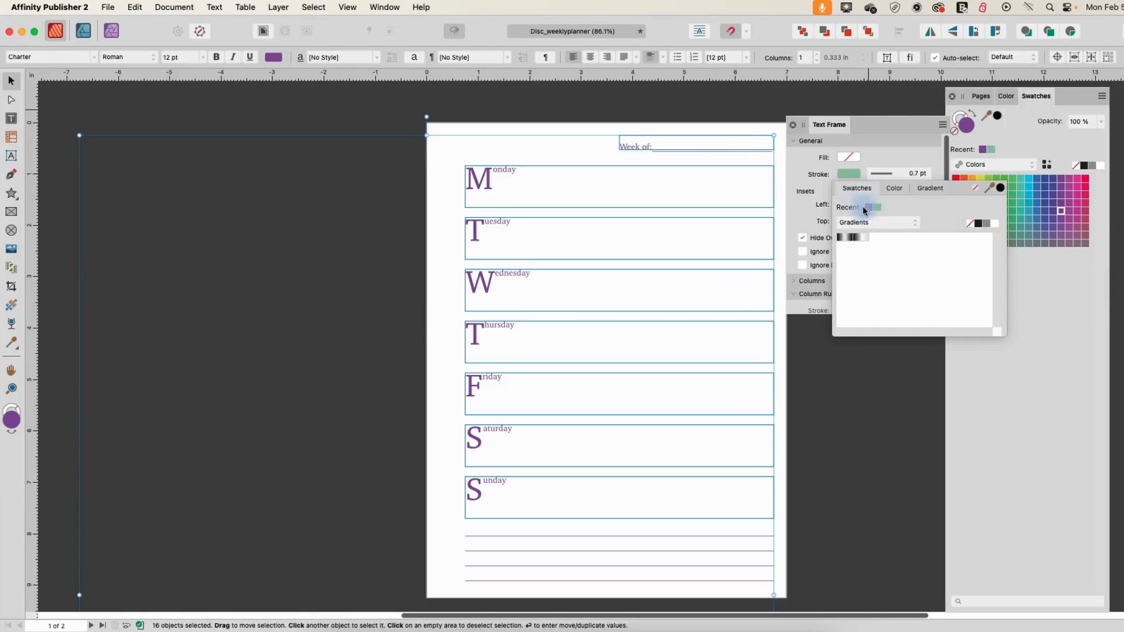
{"action": "left_click", "coordinate": [868, 207]}
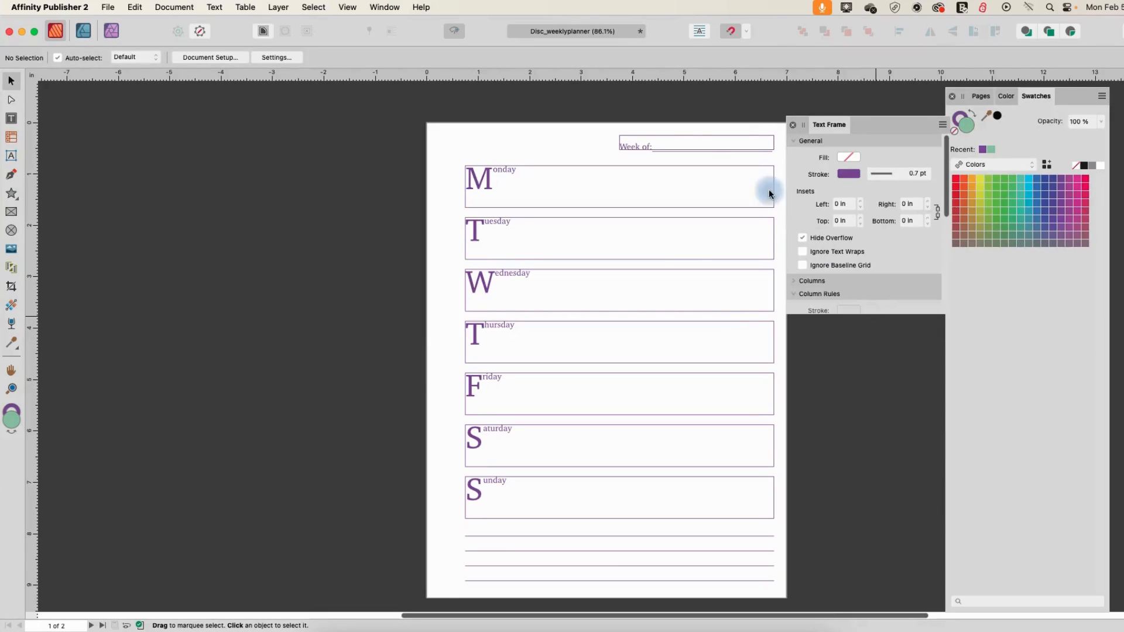
Step: Set the 'Week of' header frame's stroke to None
{"action": "left_click", "coordinate": [693, 146]}
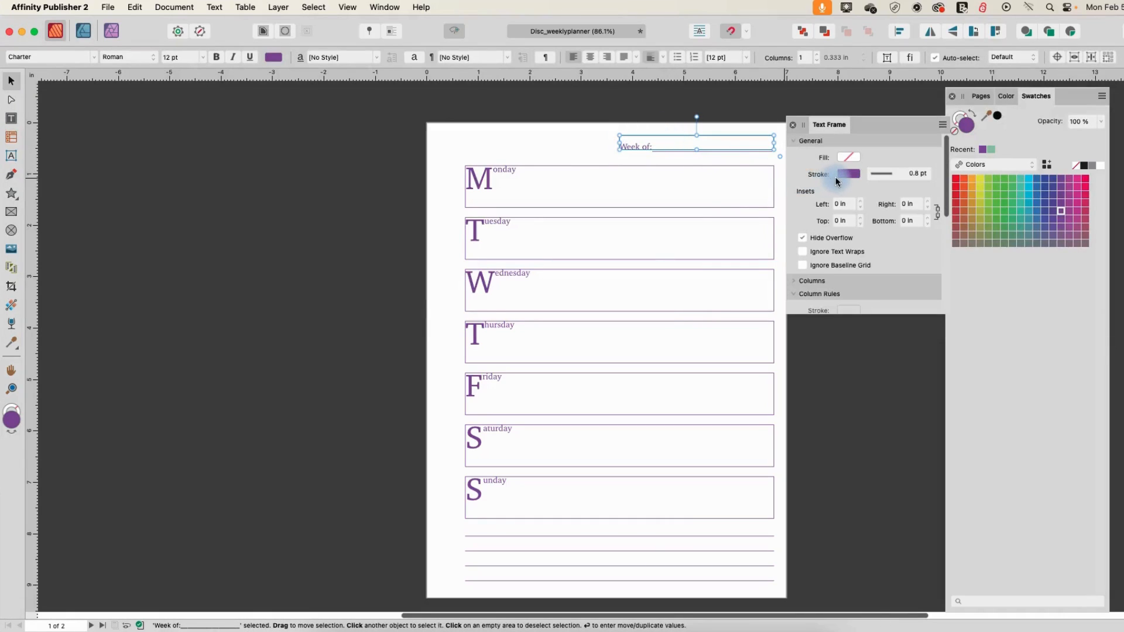
{"action": "left_click", "coordinate": [849, 173]}
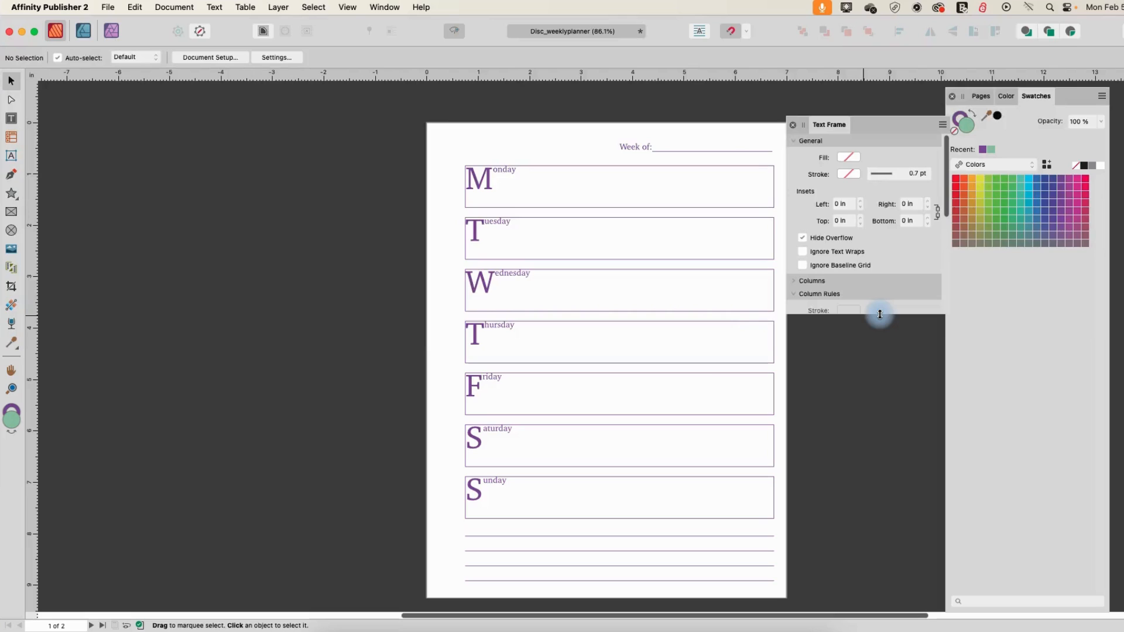
{"action": "left_click", "coordinate": [314, 7]}
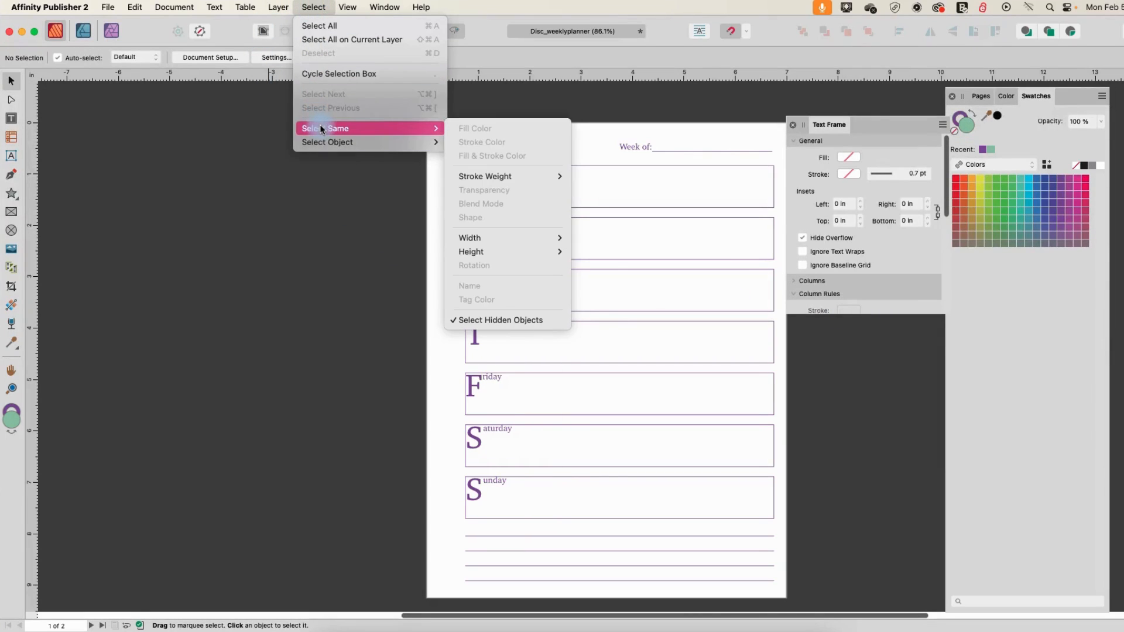
{"action": "mouse_move", "coordinate": [485, 176]}
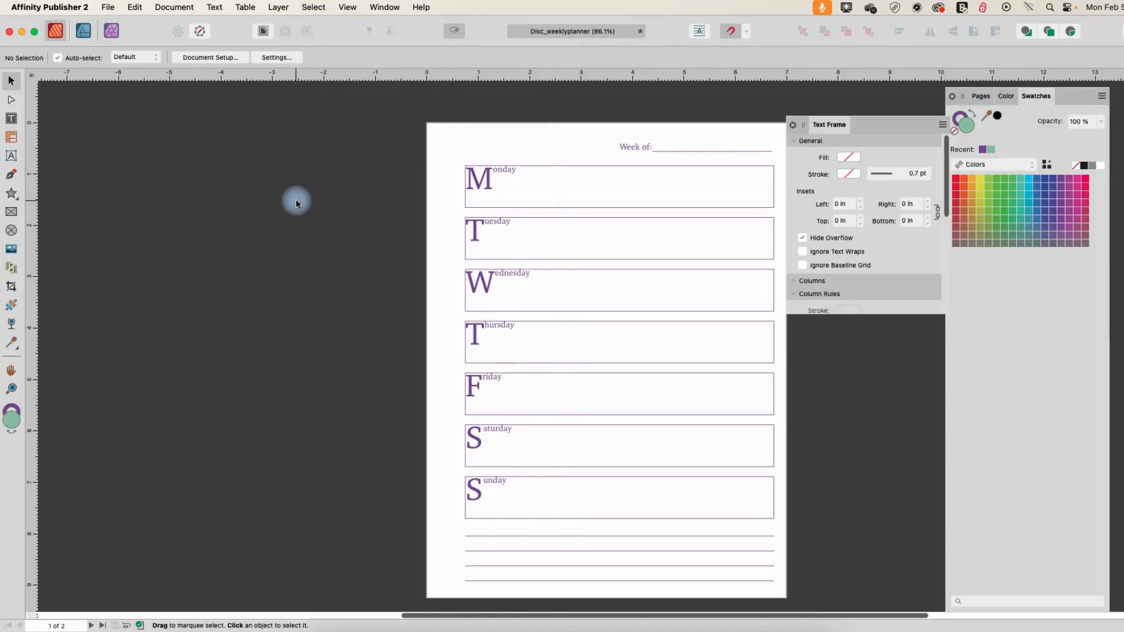
{"action": "mouse_move", "coordinate": [337, 208]}
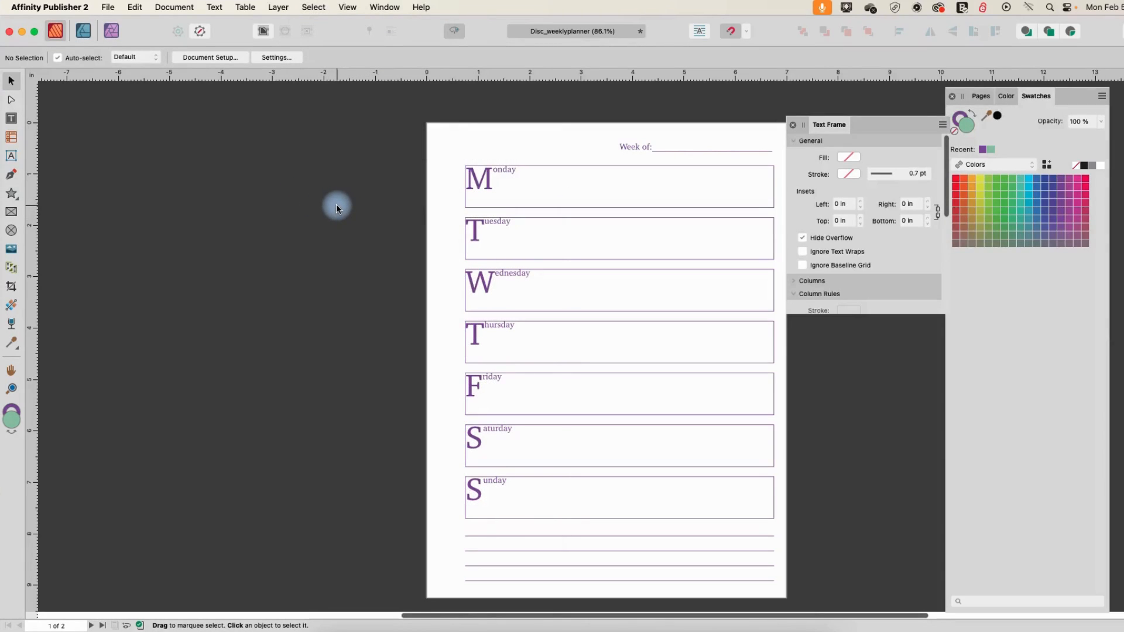